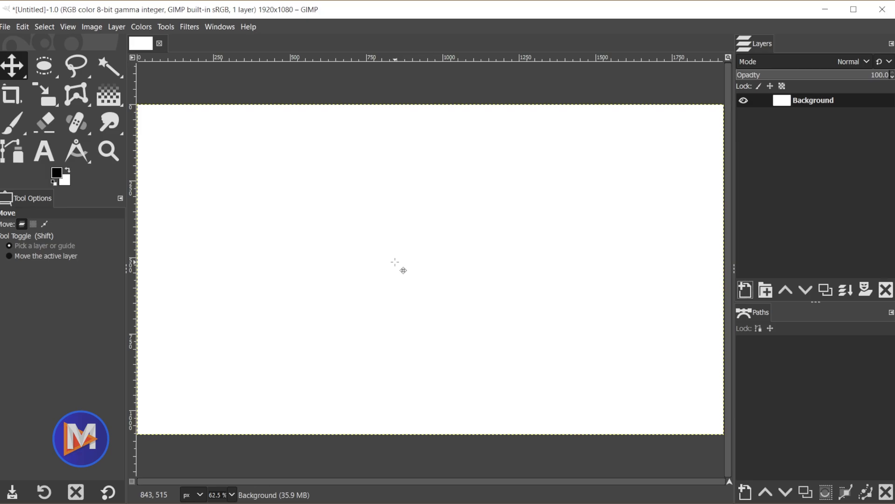
# Create a new layer named Circle with Transparency fill above the white background
pyautogui.click(43, 65)
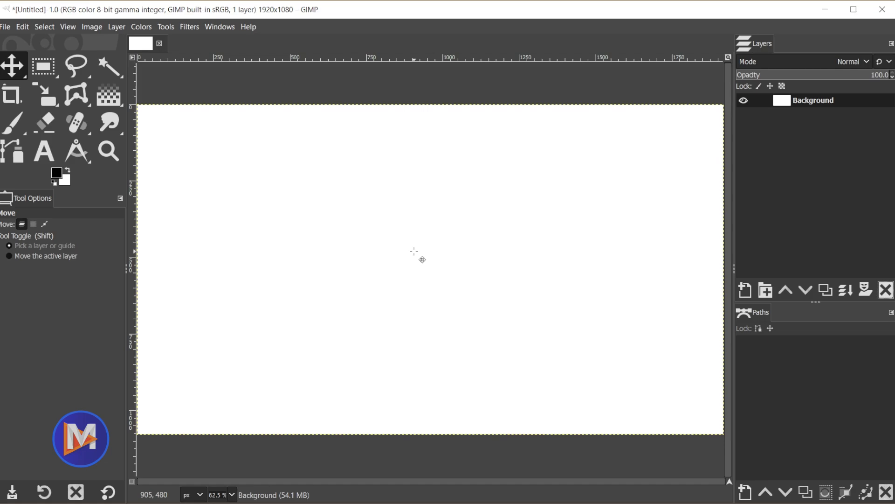
pyautogui.moveTo(407, 212)
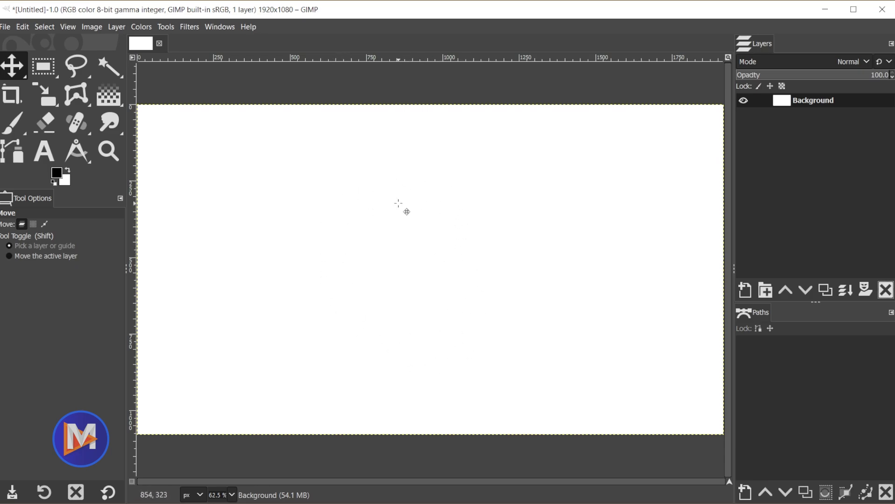
pyautogui.moveTo(748, 121)
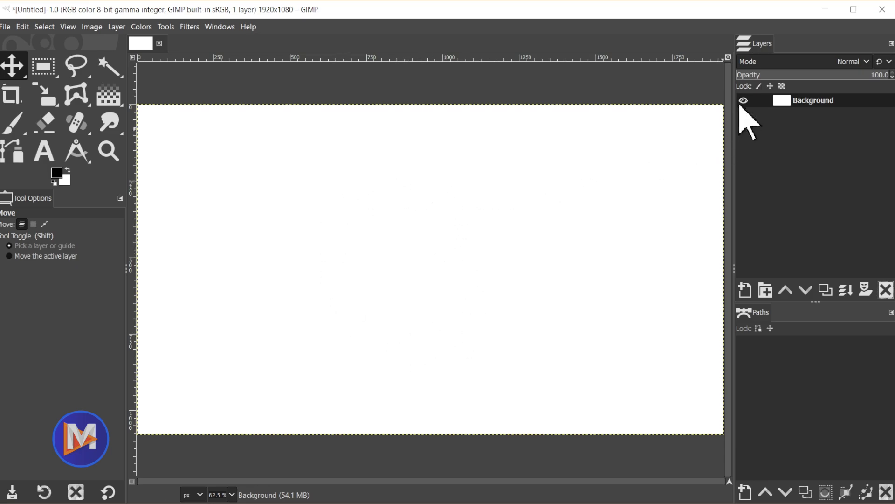
pyautogui.moveTo(748, 60)
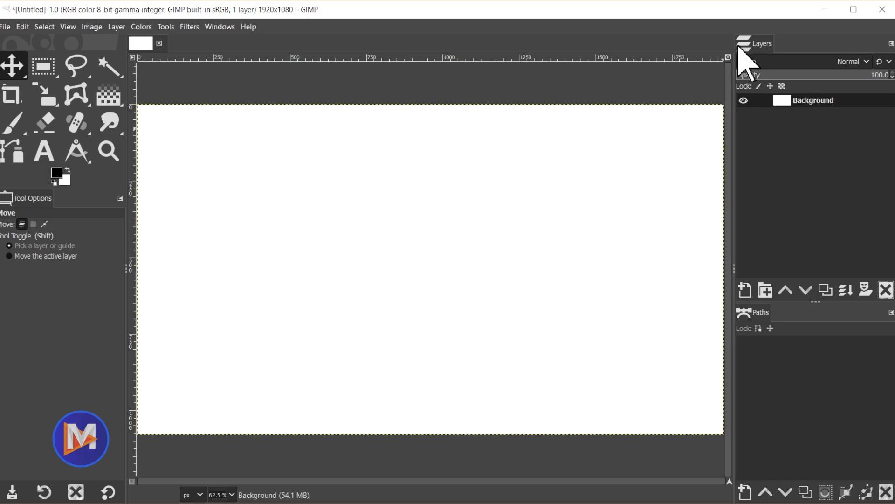
pyautogui.moveTo(744, 290)
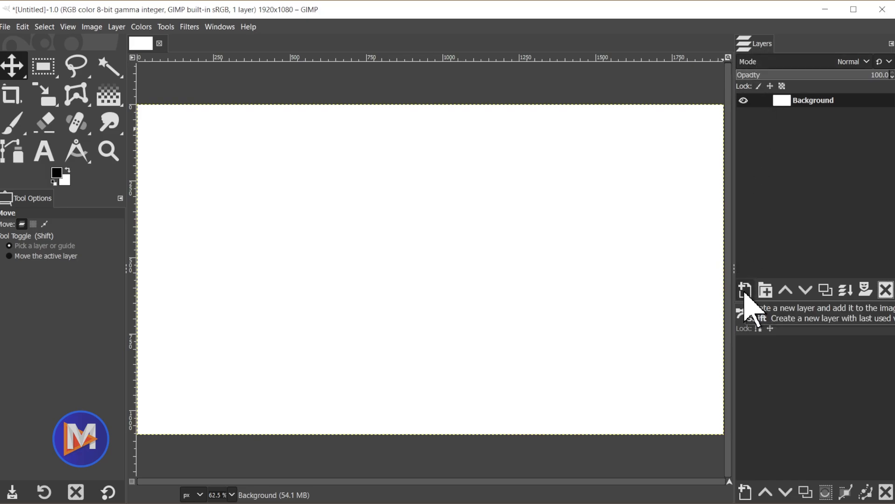
pyautogui.click(744, 290)
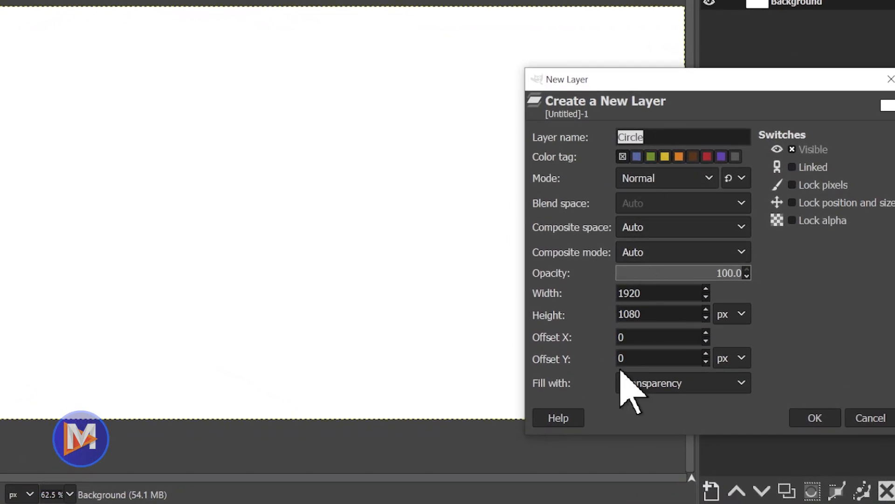
pyautogui.click(683, 383)
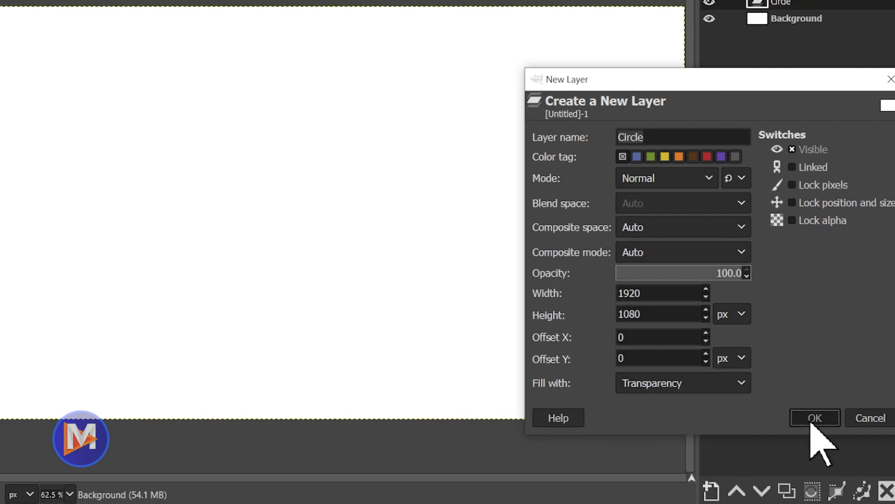
pyautogui.click(814, 417)
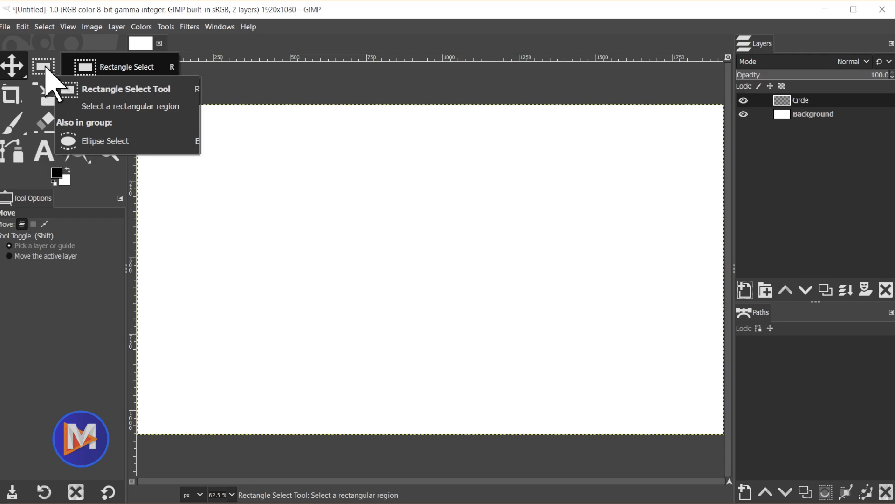
# Switch from Rectangle Select to the Ellipse Select tool in the selection tool group
pyautogui.click(43, 66)
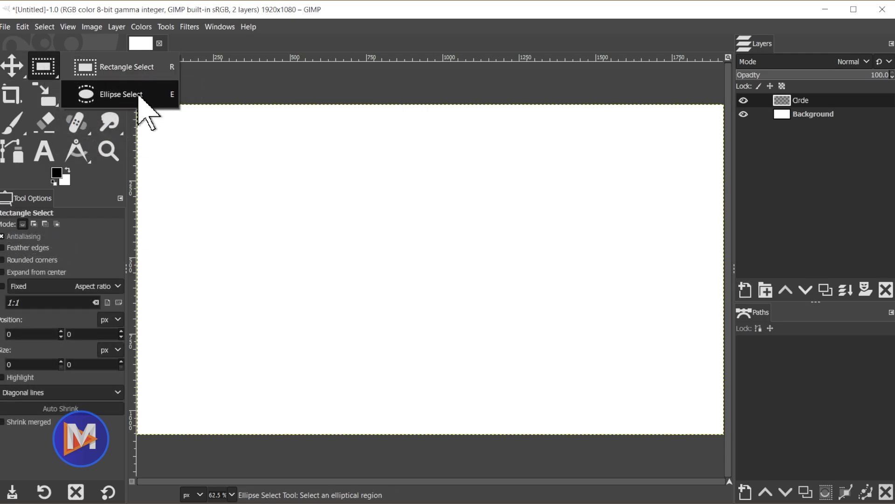
pyautogui.moveTo(86, 105)
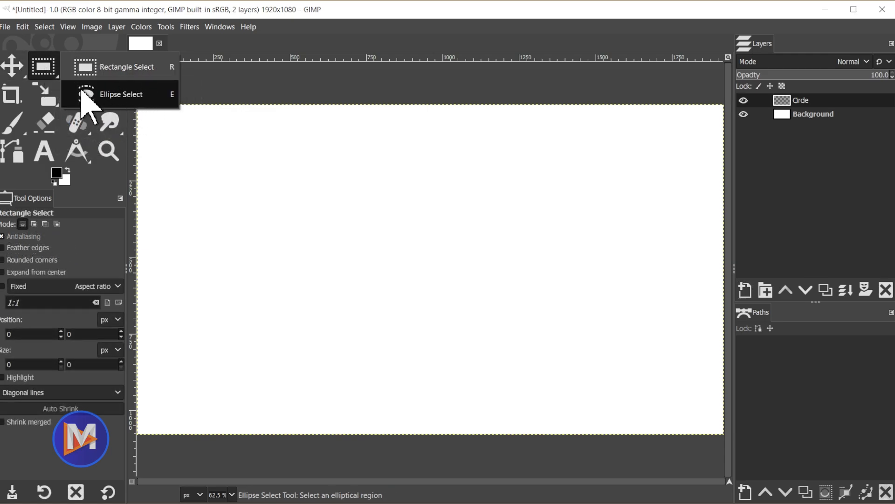
pyautogui.moveTo(174, 118)
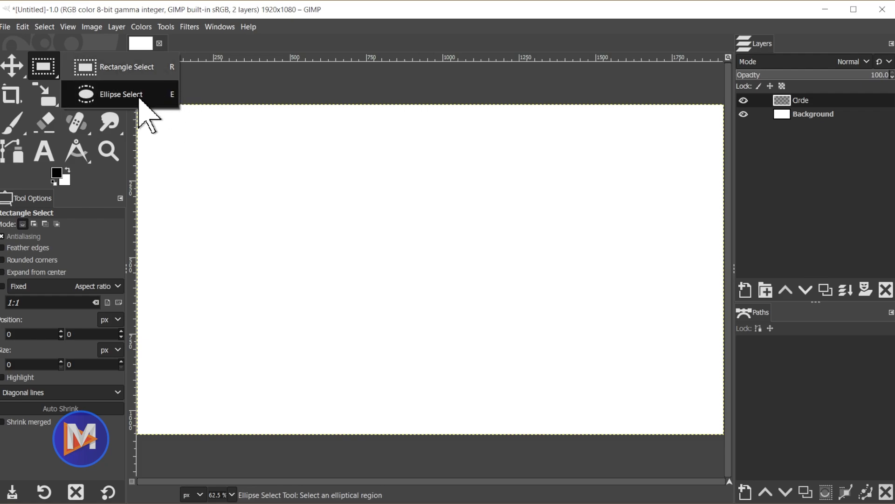
pyautogui.click(120, 93)
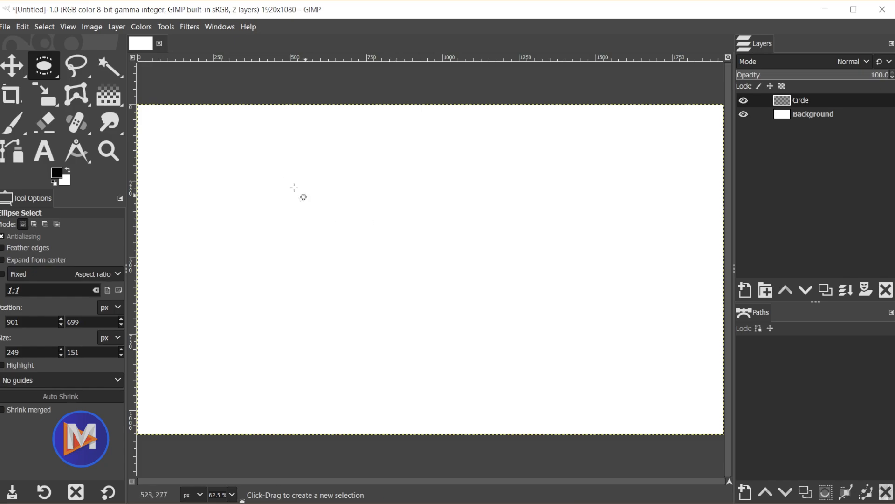
# Draw an elliptical selection and stretch it into a circle of about 806 px
pyautogui.moveTo(293, 187); pyautogui.dragTo(490, 282)
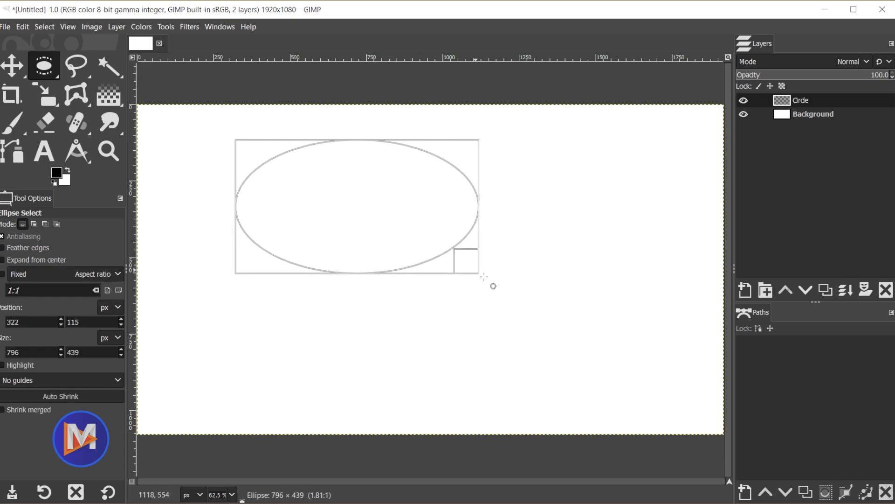
pyautogui.moveTo(480, 275); pyautogui.dragTo(662, 391)
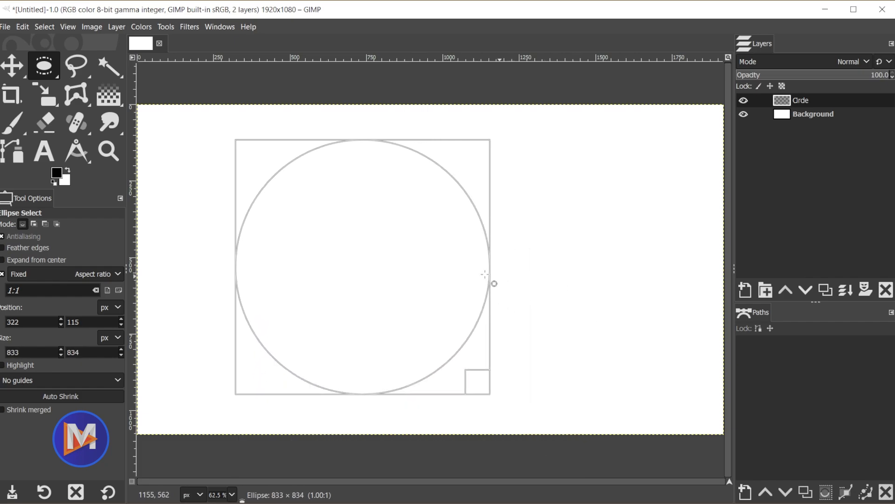
pyautogui.moveTo(494, 283); pyautogui.dragTo(582, 324)
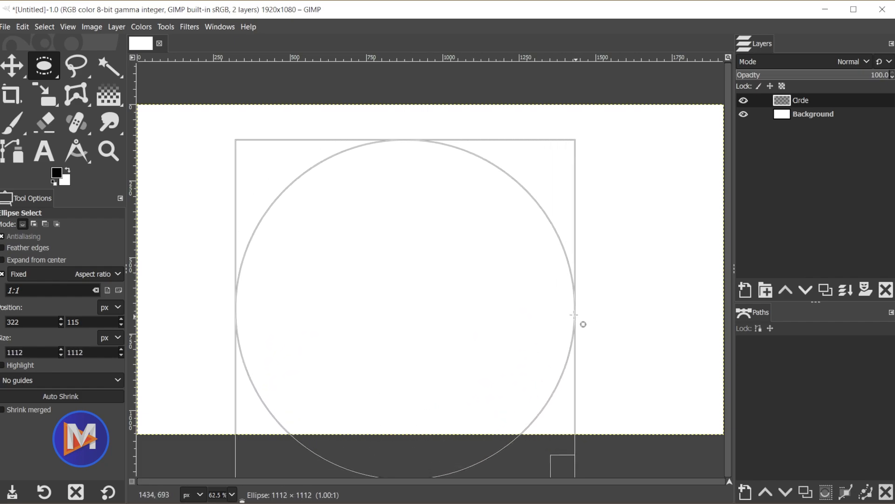
pyautogui.moveTo(582, 323); pyautogui.dragTo(501, 276)
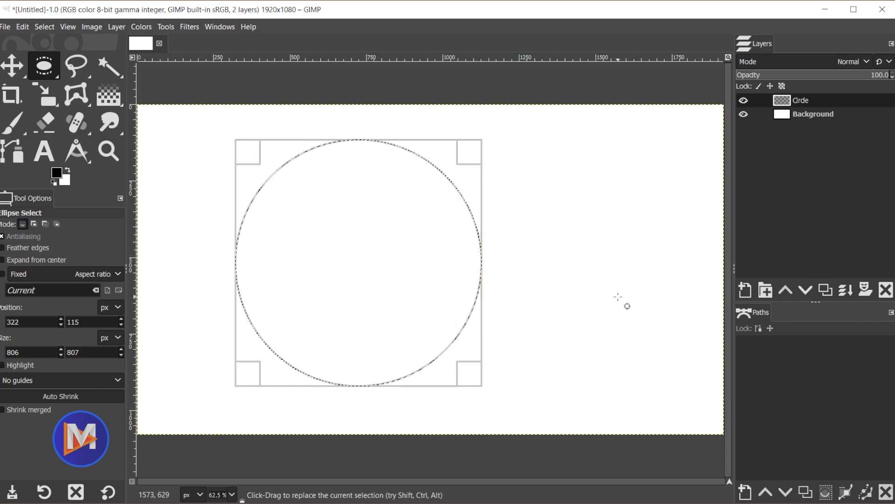
pyautogui.moveTo(332, 359)
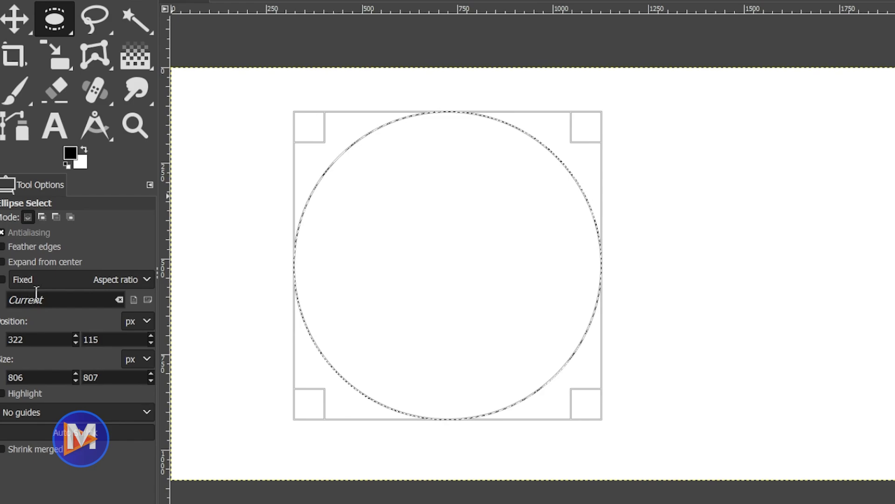
# Fix the selection aspect ratio at 1:1 and resize the circle to about 803 px
pyautogui.click(56, 299)
pyautogui.write('1:1')
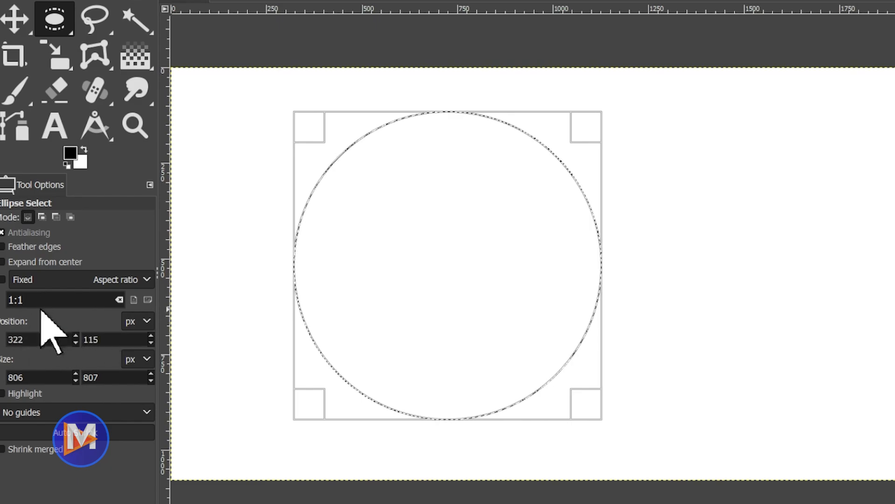
pyautogui.moveTo(494, 312)
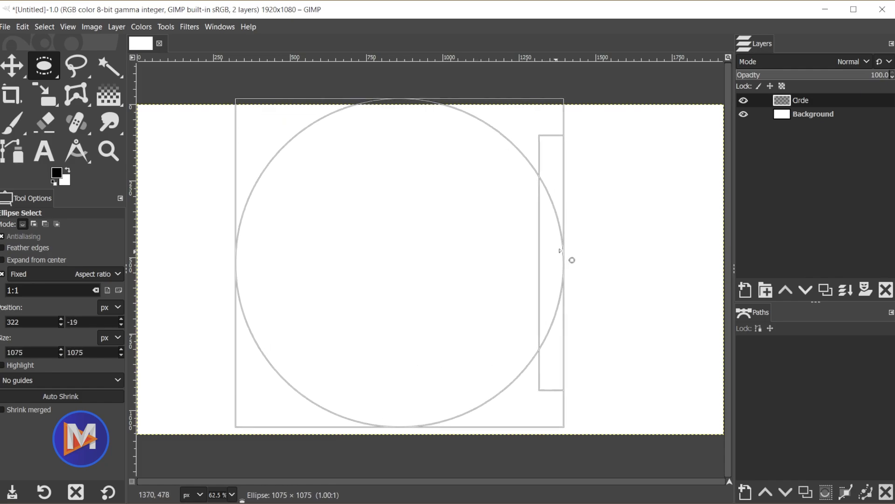
pyautogui.moveTo(571, 260); pyautogui.dragTo(452, 281)
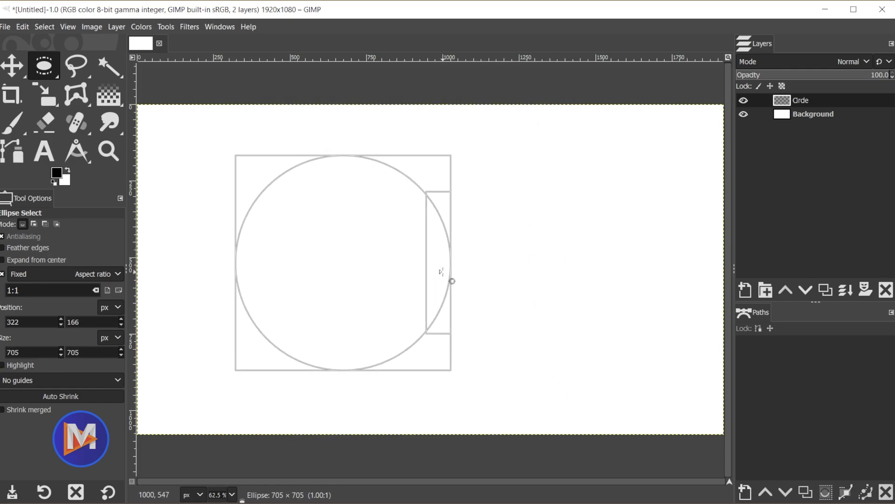
pyautogui.moveTo(451, 281); pyautogui.dragTo(441, 279)
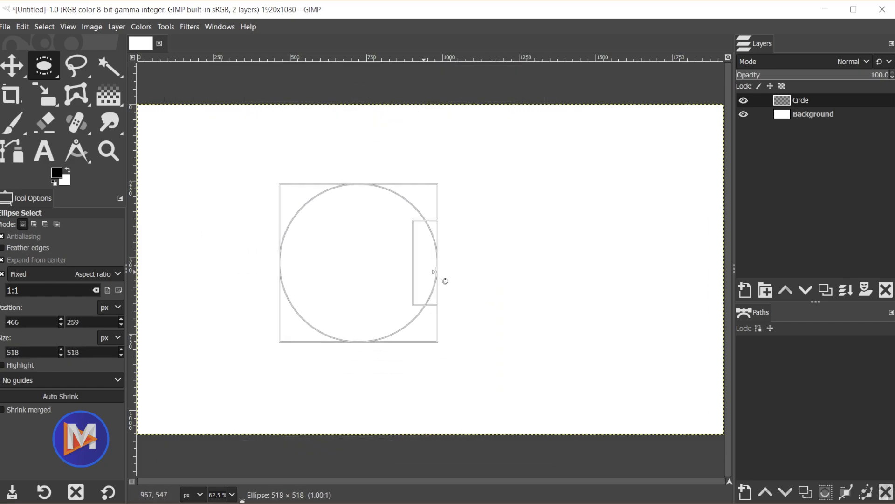
pyautogui.moveTo(433, 271); pyautogui.dragTo(528, 368)
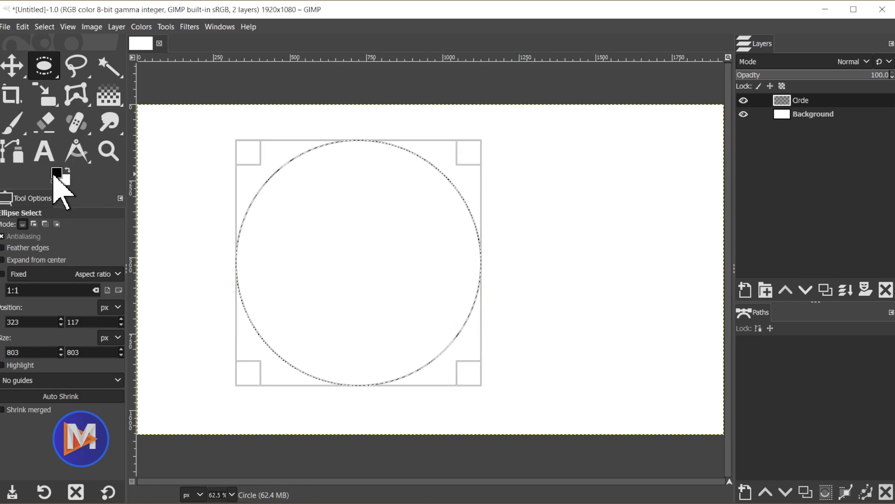
pyautogui.moveTo(54, 175)
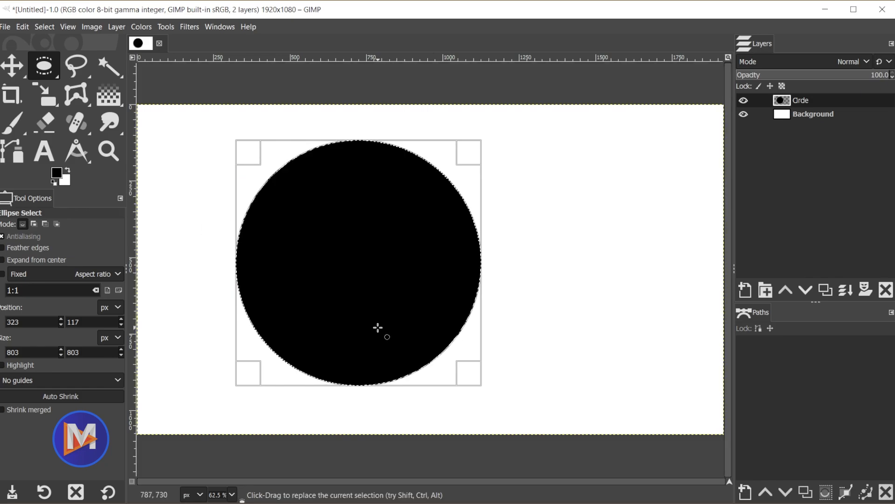
# Fill the 803 px circular selection with solid black on the Circle layer
pyautogui.moveTo(378, 327); pyautogui.dragTo(281, 176)
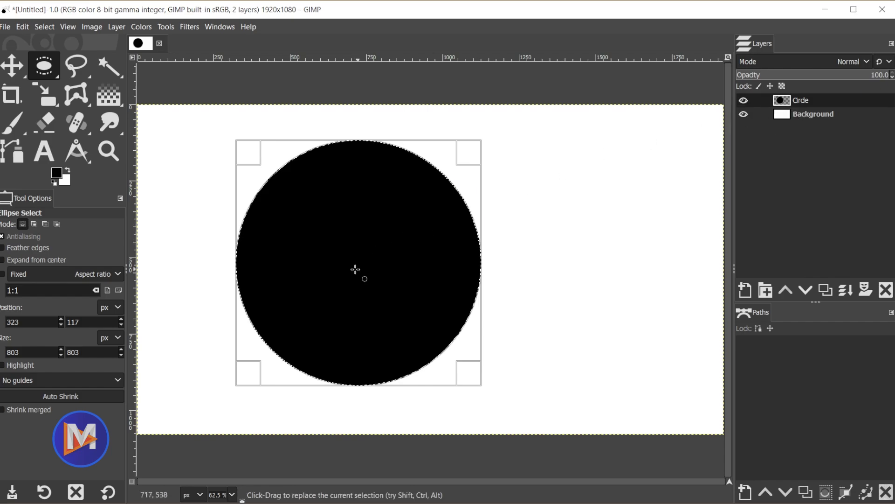
pyautogui.moveTo(360, 266)
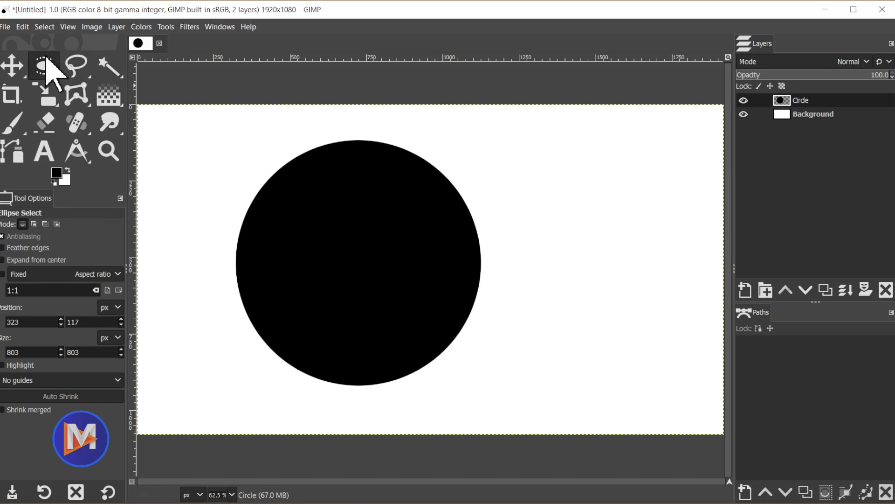
pyautogui.click(44, 26)
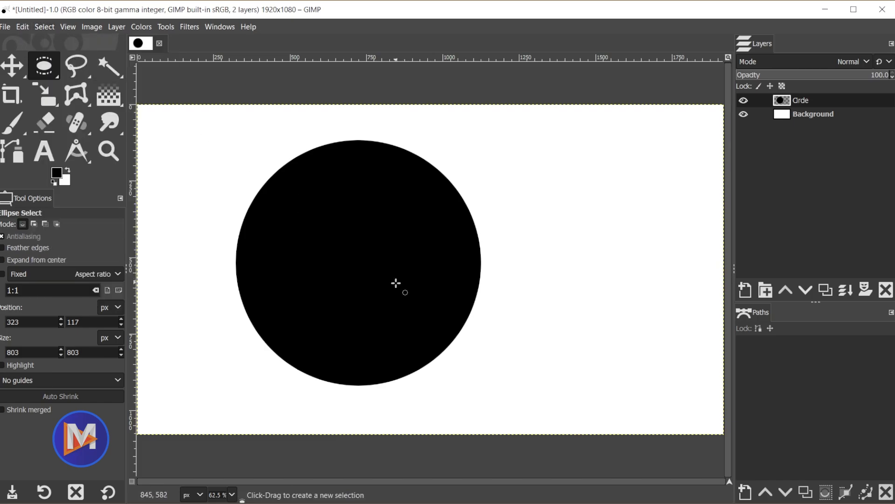
pyautogui.moveTo(395, 268)
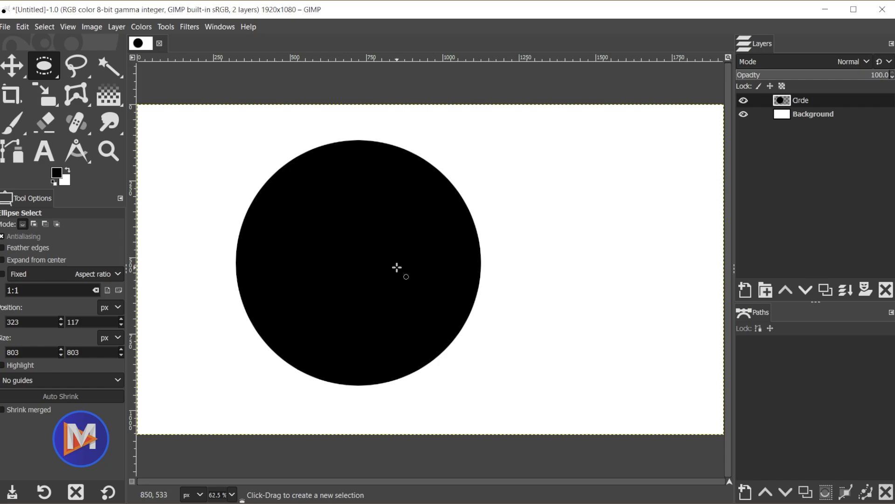
pyautogui.click(13, 64)
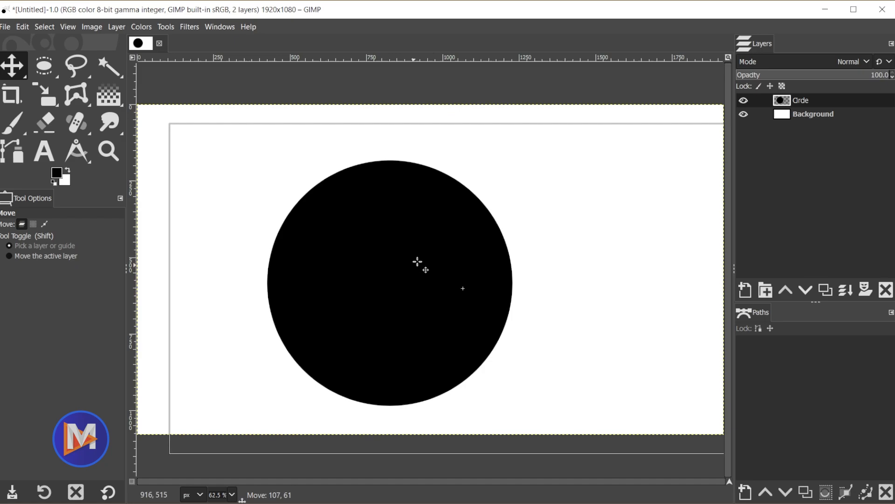
pyautogui.moveTo(419, 261); pyautogui.dragTo(429, 223)
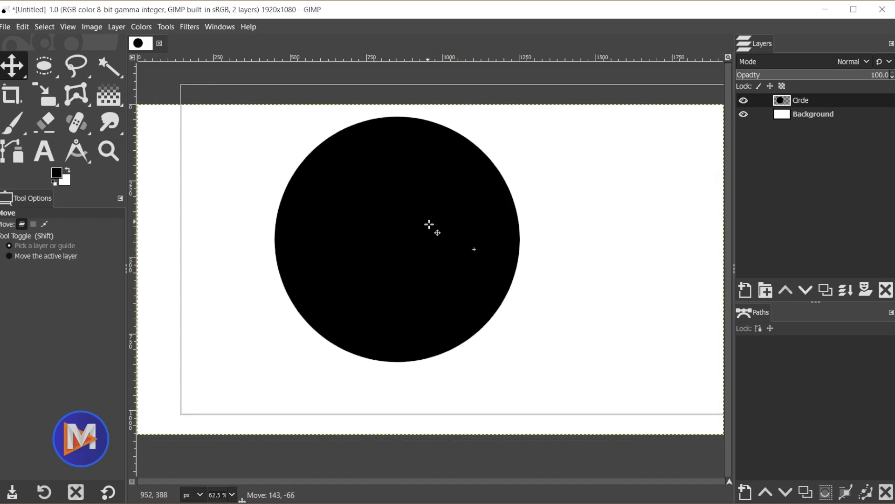
pyautogui.moveTo(436, 233); pyautogui.dragTo(380, 226)
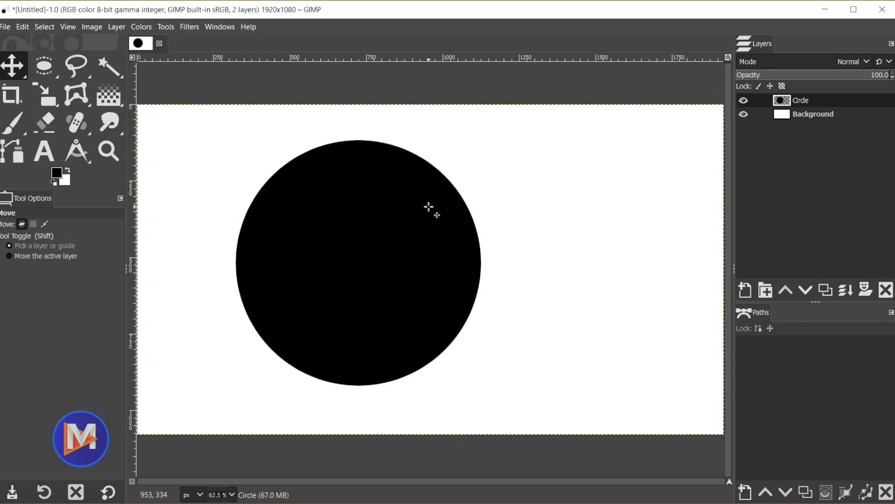
pyautogui.click(117, 27)
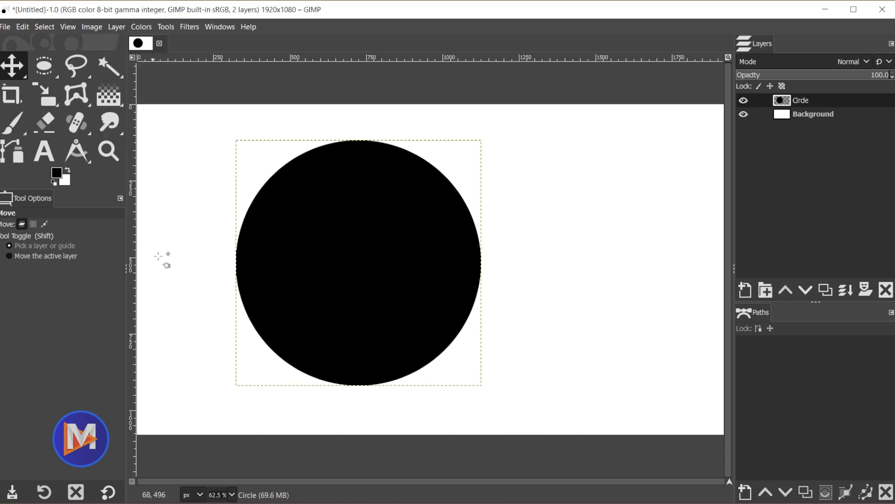
pyautogui.moveTo(371, 313)
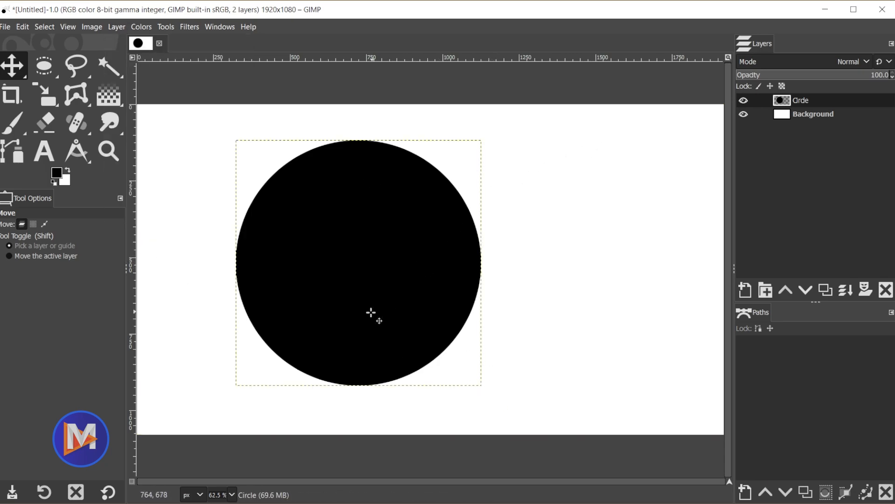
# Drag the cropped Circle layer around and settle it back at its original spot
pyautogui.moveTo(370, 313); pyautogui.dragTo(466, 285)
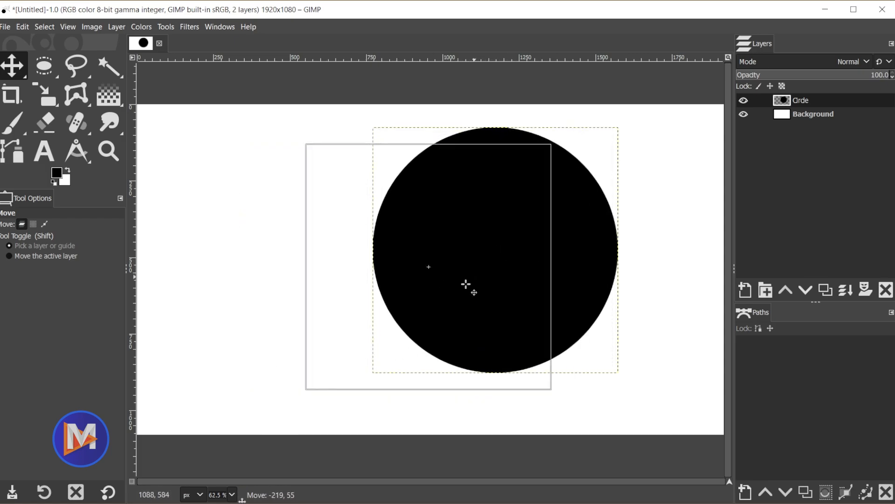
pyautogui.moveTo(466, 284); pyautogui.dragTo(342, 254)
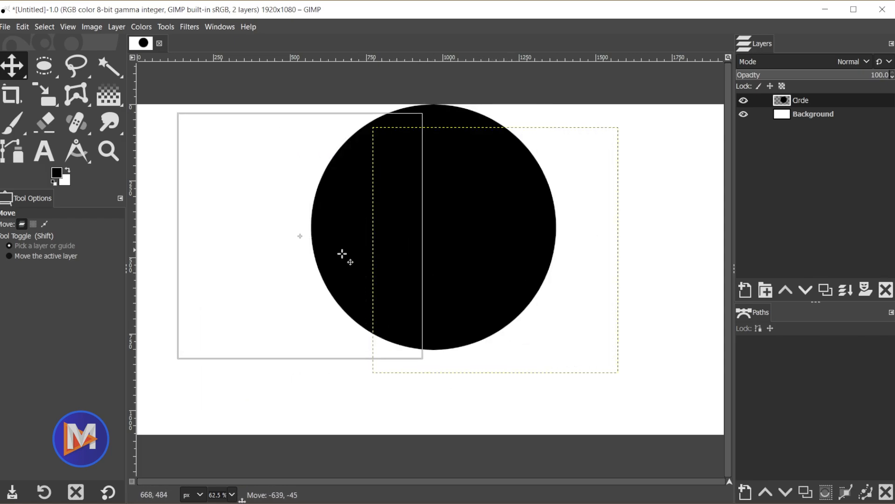
pyautogui.moveTo(343, 254); pyautogui.dragTo(469, 379)
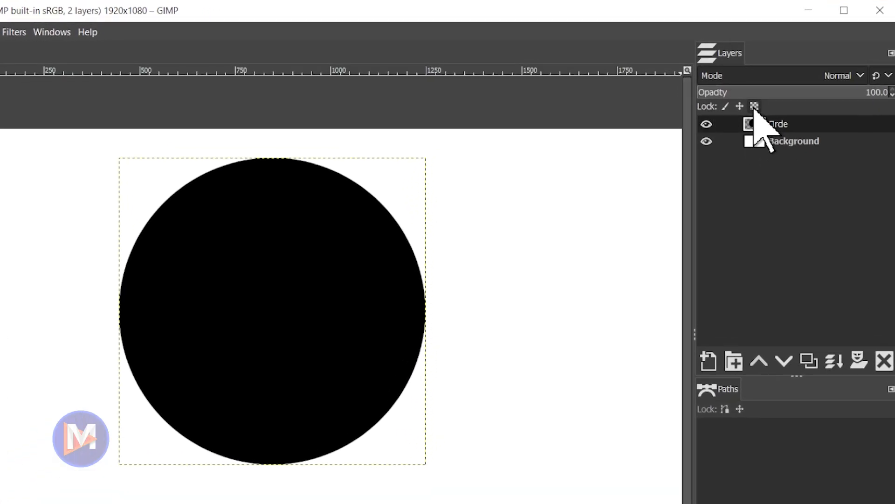
pyautogui.moveTo(755, 106)
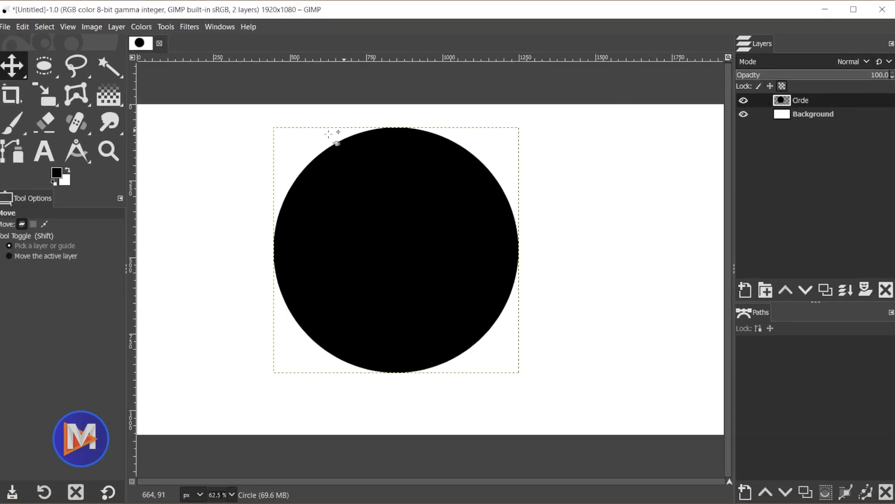
# Set the foreground colour to bright green 07f341 for recolouring the circle
pyautogui.click(55, 173)
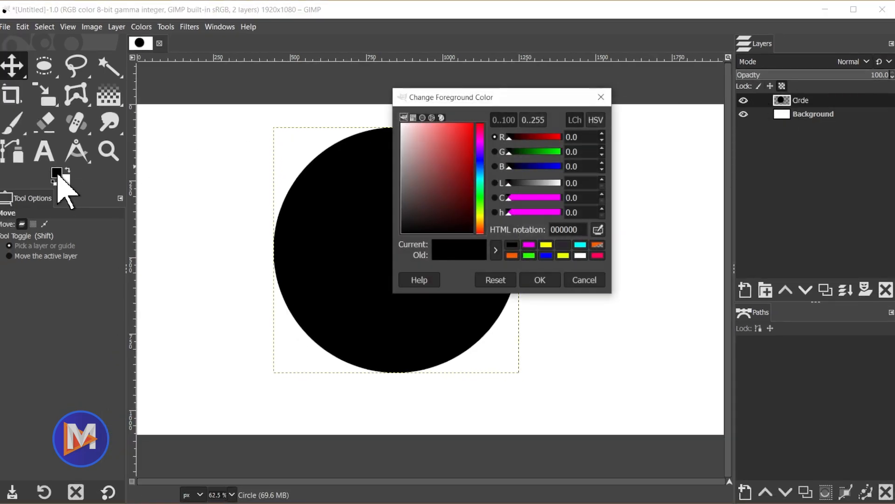
pyautogui.click(483, 205)
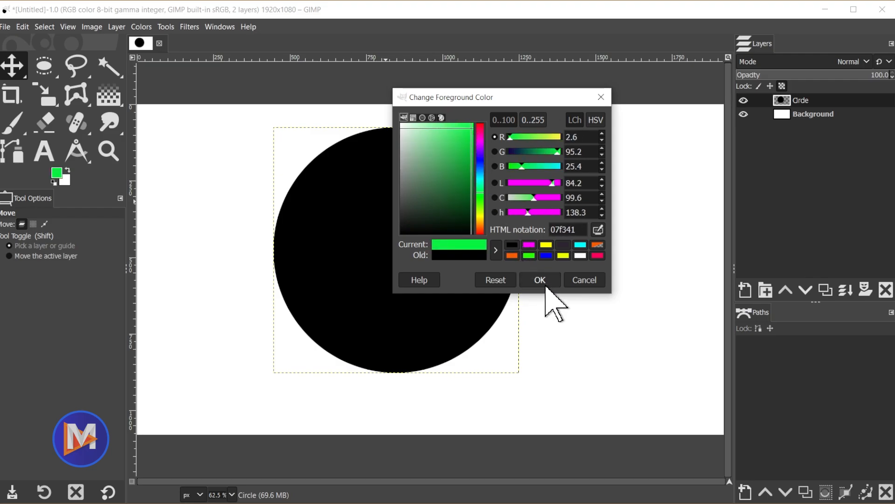
pyautogui.click(538, 280)
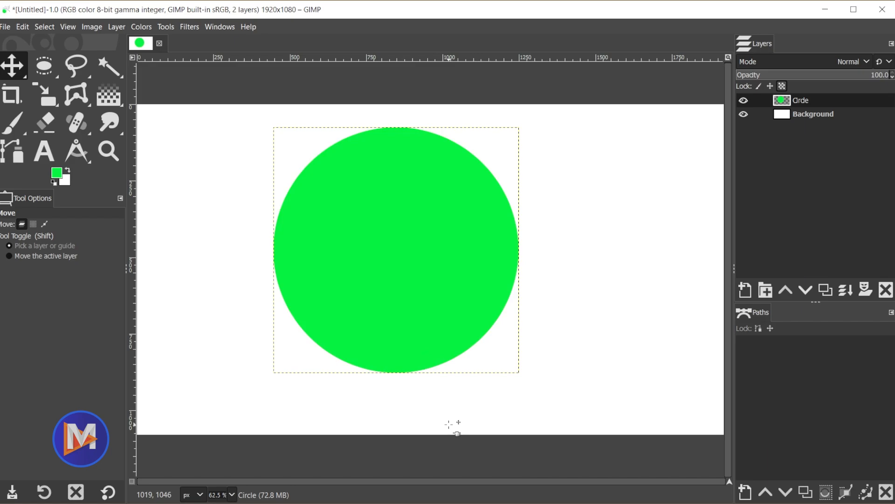
pyautogui.moveTo(483, 398)
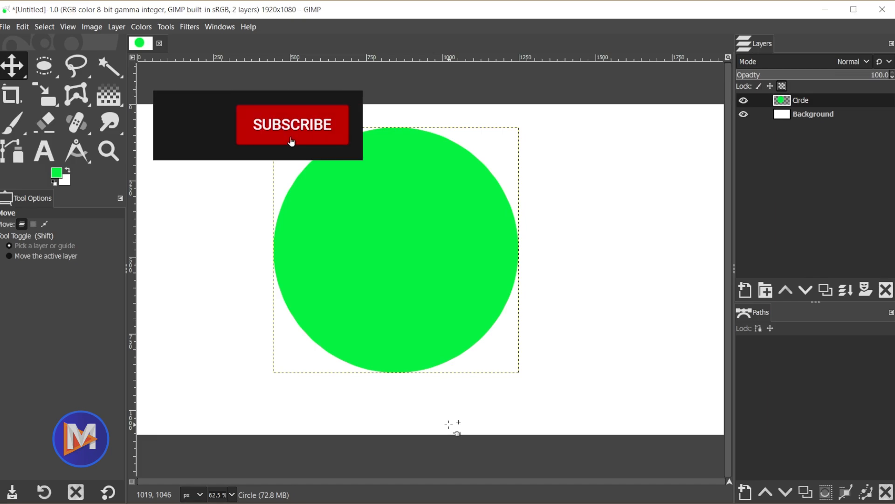
pyautogui.click(292, 125)
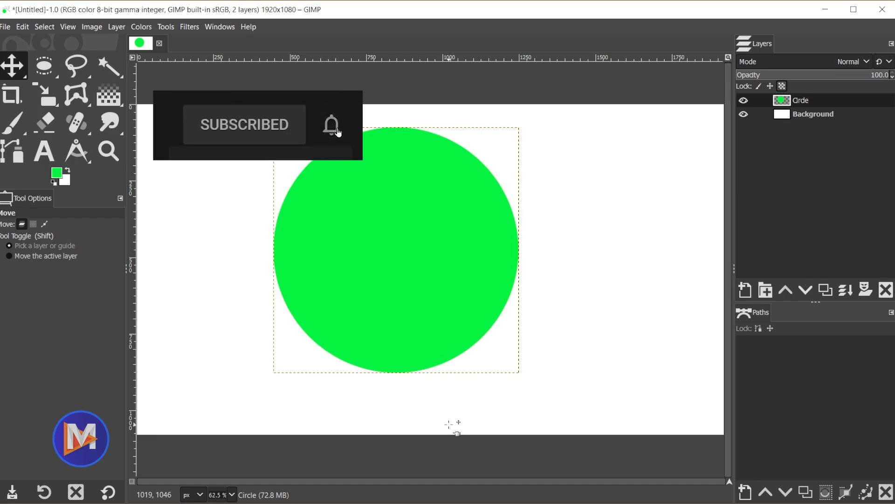